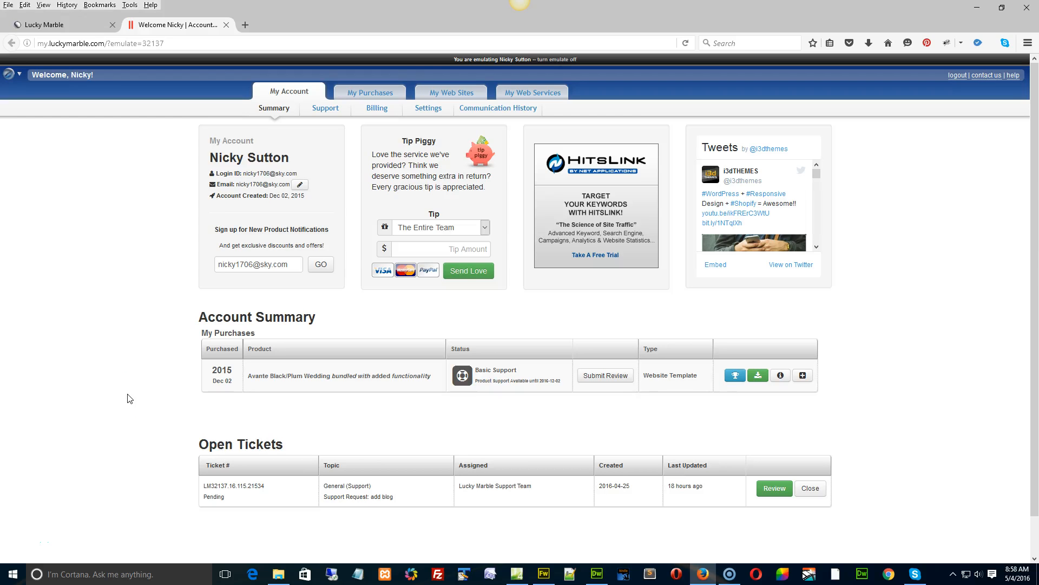
{"action": "mouse_move", "coordinate": [719, 423]}
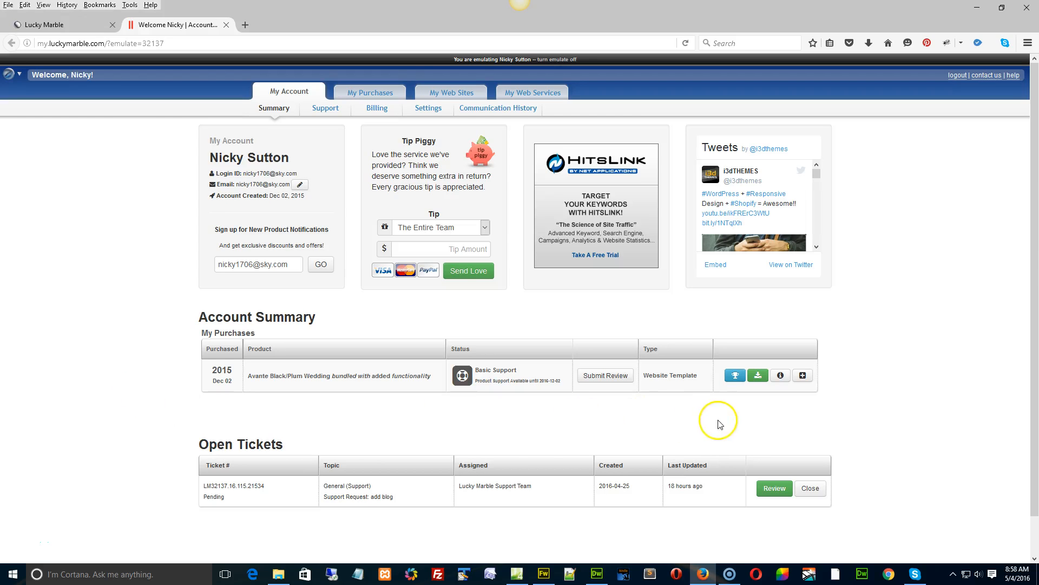
{"action": "mouse_move", "coordinate": [735, 432]}
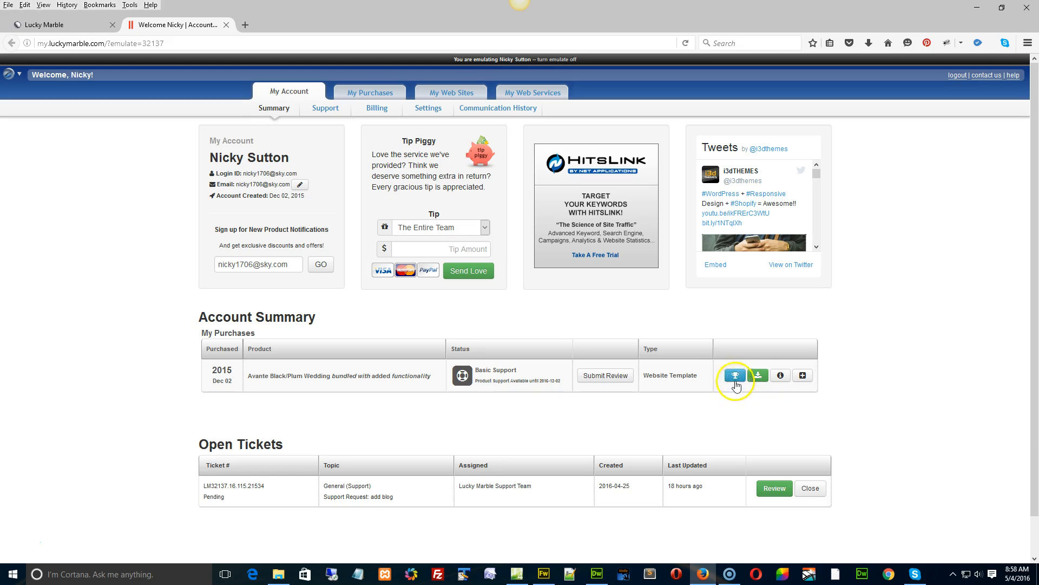
View the wedding template's license details, then return to the account summary.
{"action": "left_click", "coordinate": [734, 376]}
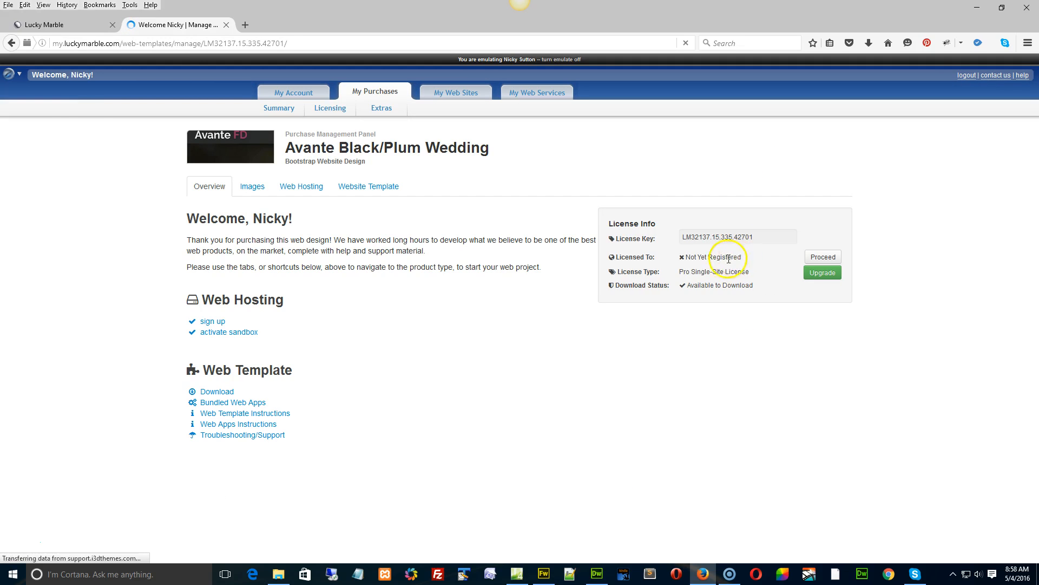
{"action": "mouse_move", "coordinate": [745, 259]}
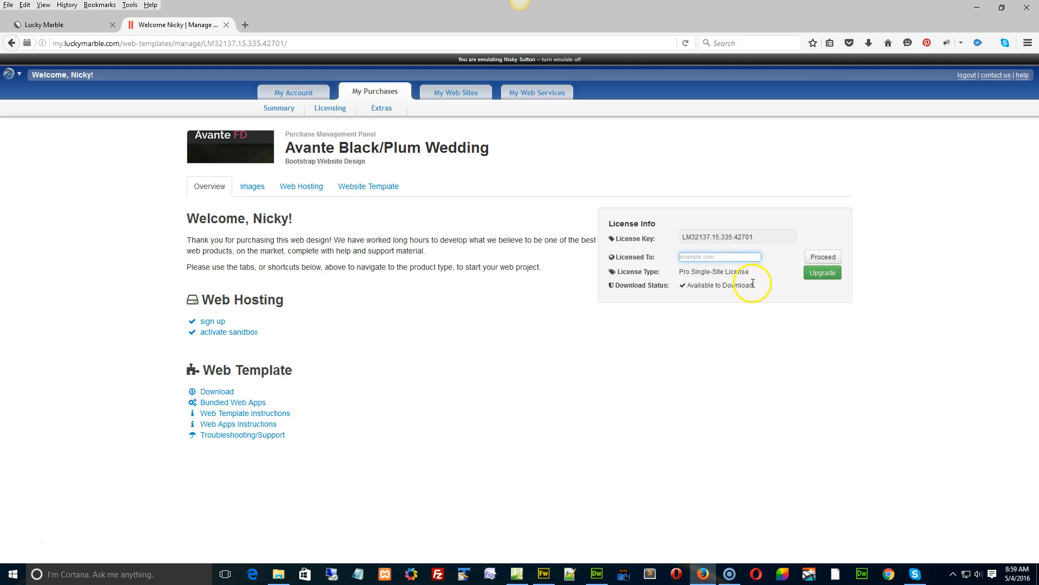
{"action": "mouse_move", "coordinate": [512, 323]}
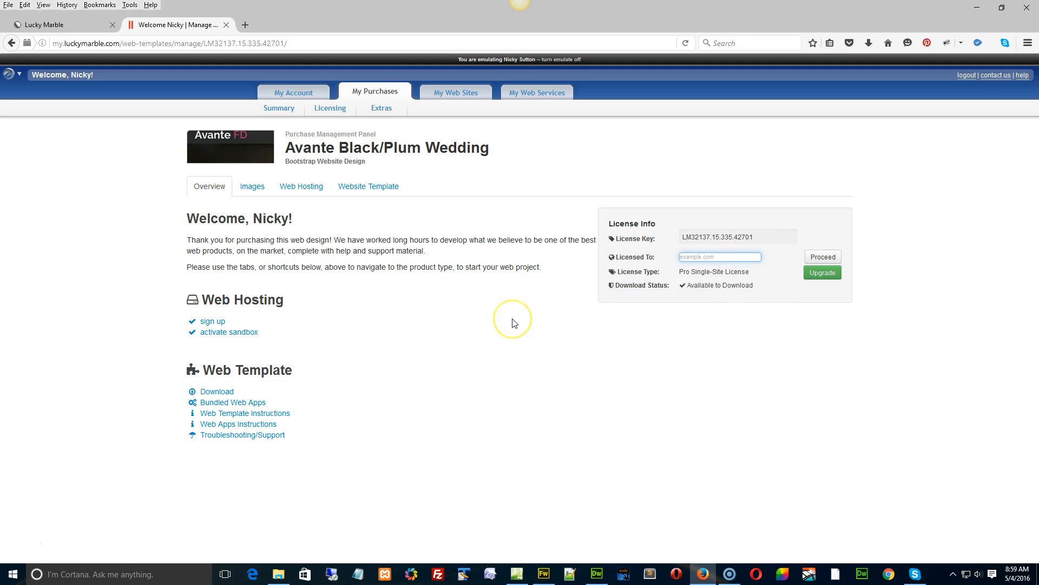
{"action": "mouse_move", "coordinate": [513, 323]}
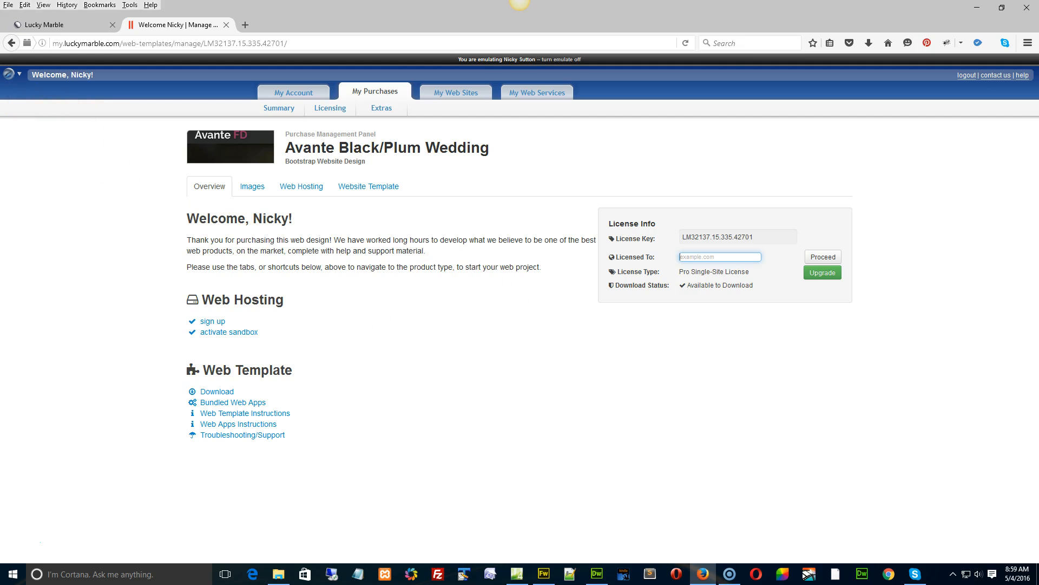
{"action": "left_click", "coordinate": [11, 42]}
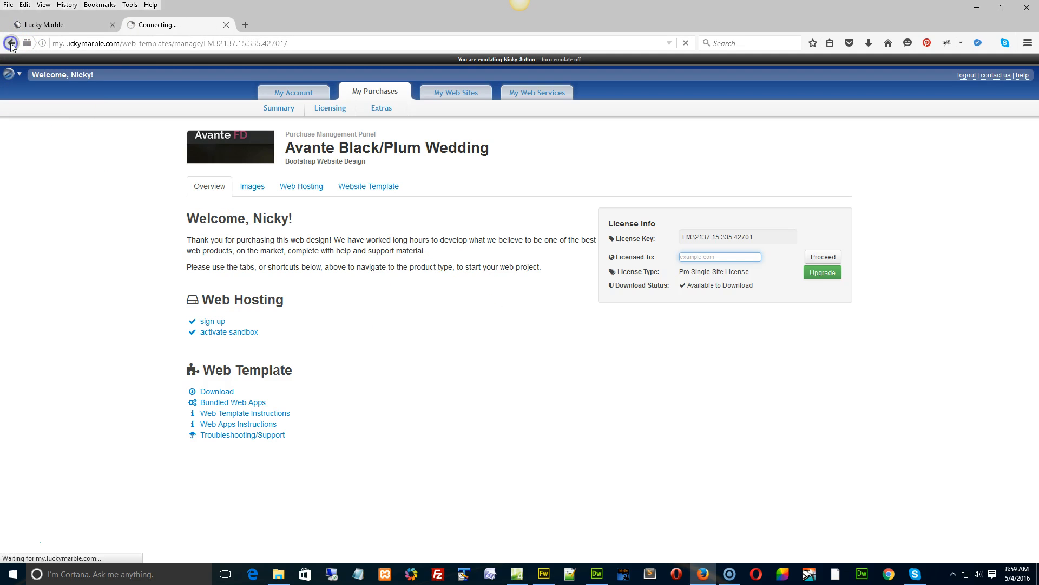
Show the wedding template's bundled Web Apps list and start installing Numo for the Blog app.
{"action": "left_click", "coordinate": [11, 42]}
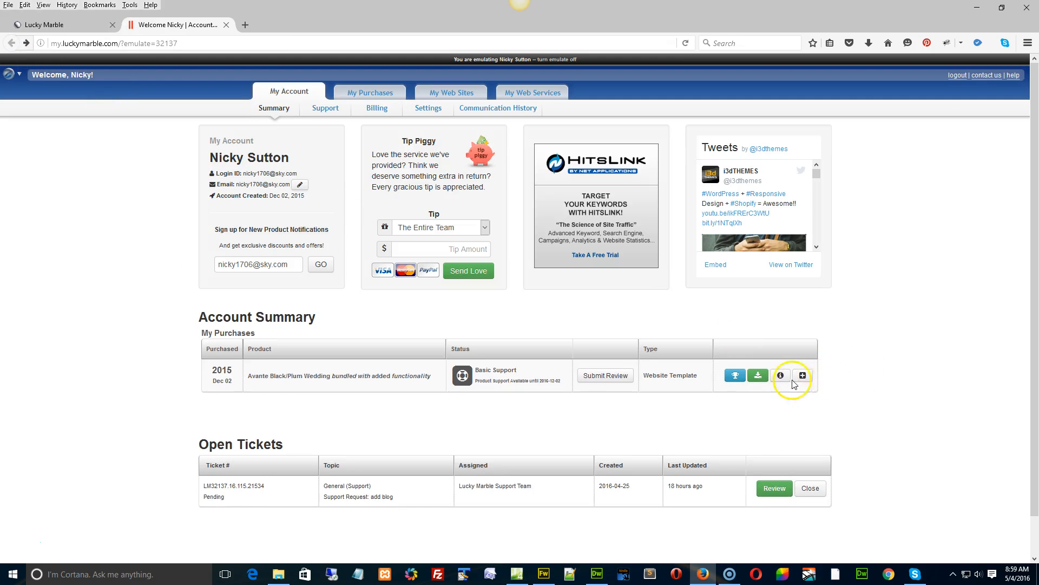
{"action": "mouse_move", "coordinate": [781, 376]}
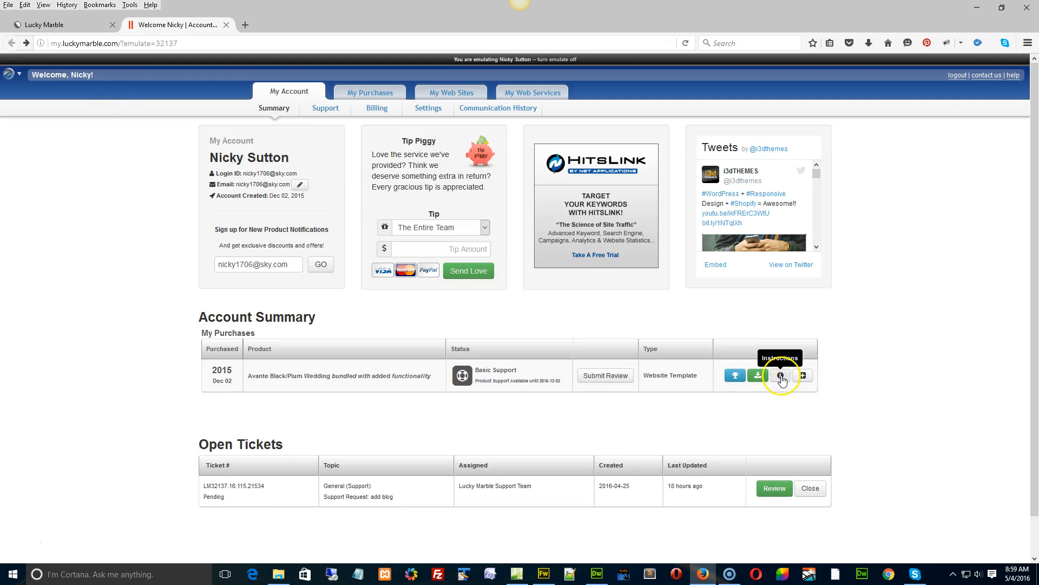
{"action": "left_click", "coordinate": [782, 375]}
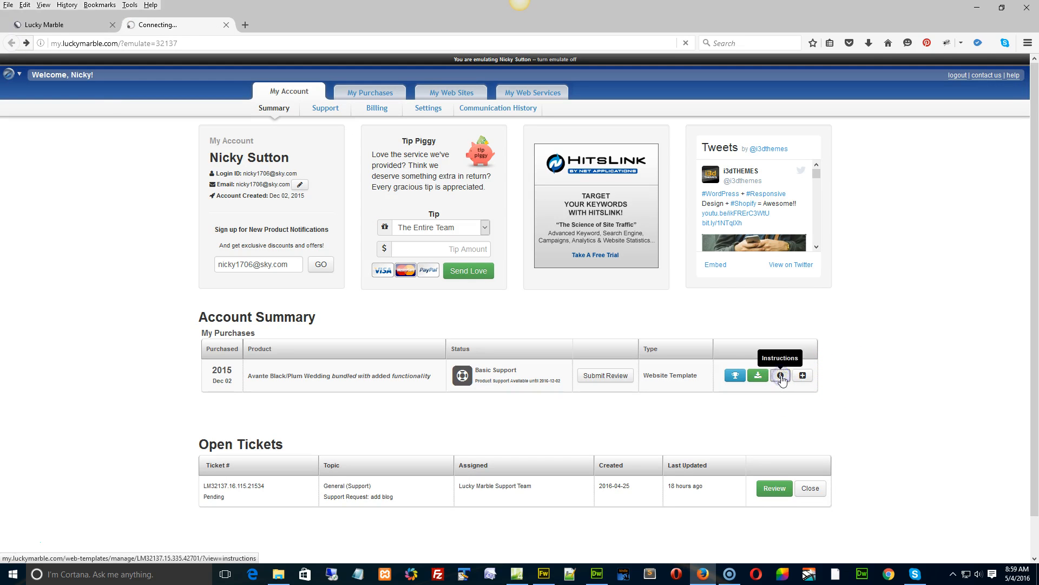
{"action": "left_click", "coordinate": [781, 376]}
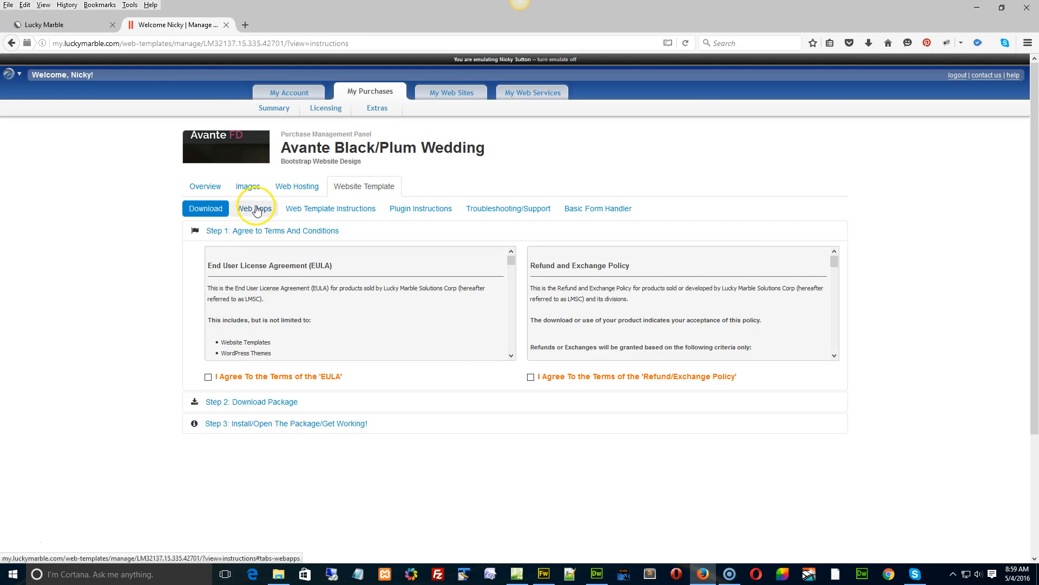
{"action": "left_click", "coordinate": [253, 208]}
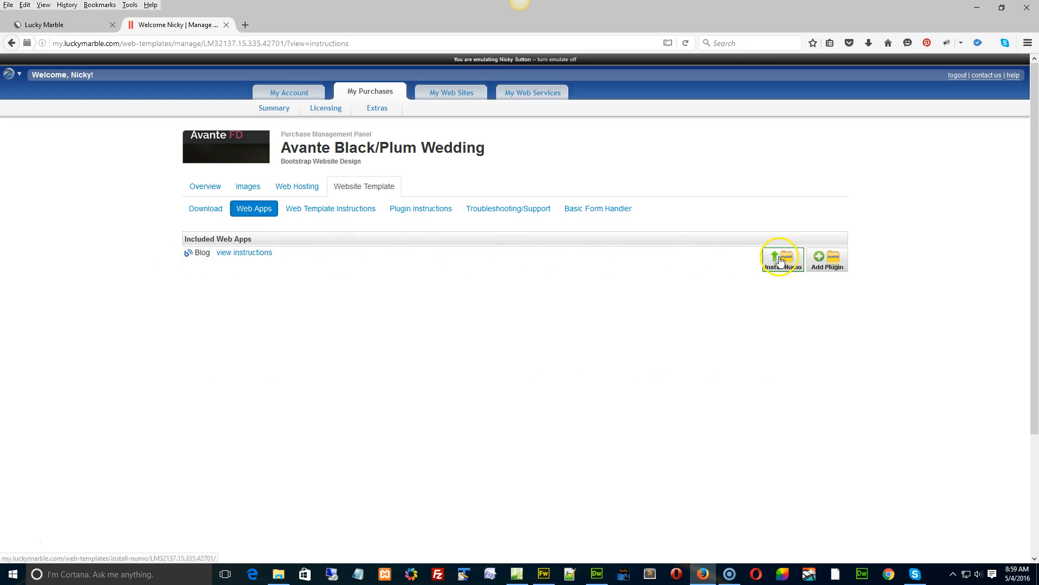
{"action": "left_click", "coordinate": [781, 259]}
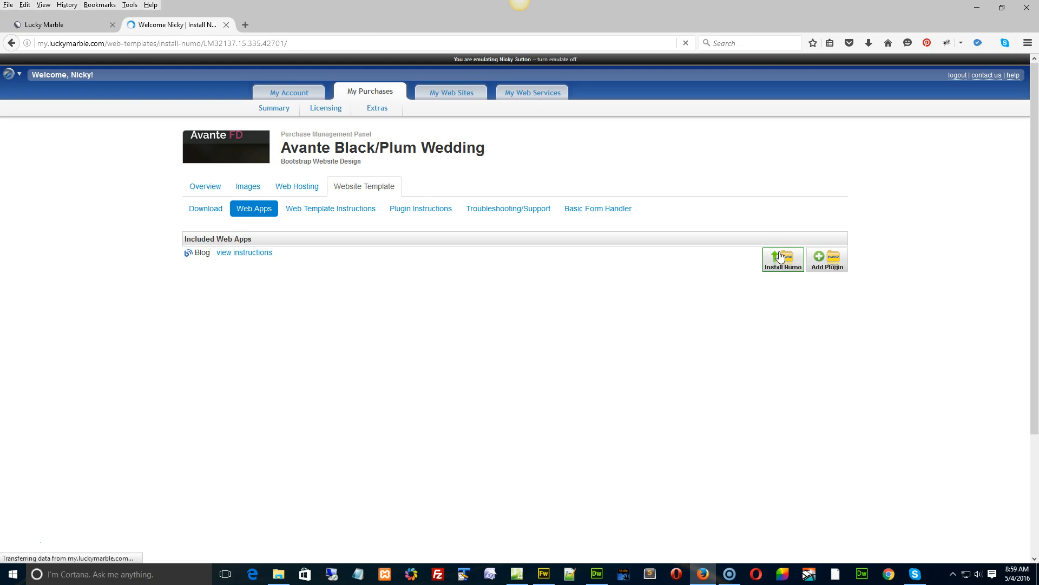
Load the Install Numo 'Choose Destination' page offering only the New Domain option.
{"action": "left_click", "coordinate": [782, 259]}
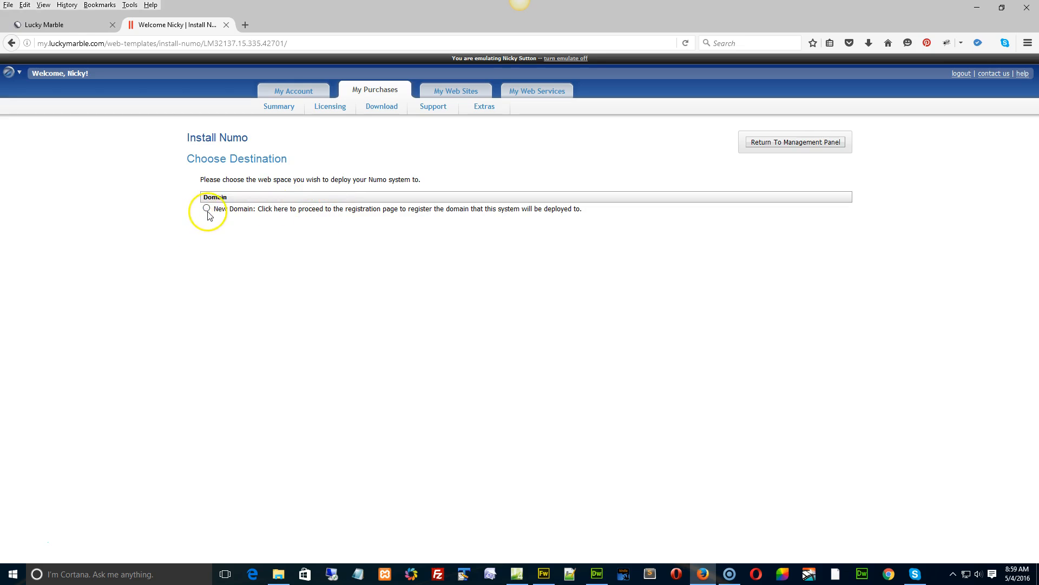
{"action": "mouse_move", "coordinate": [206, 288]}
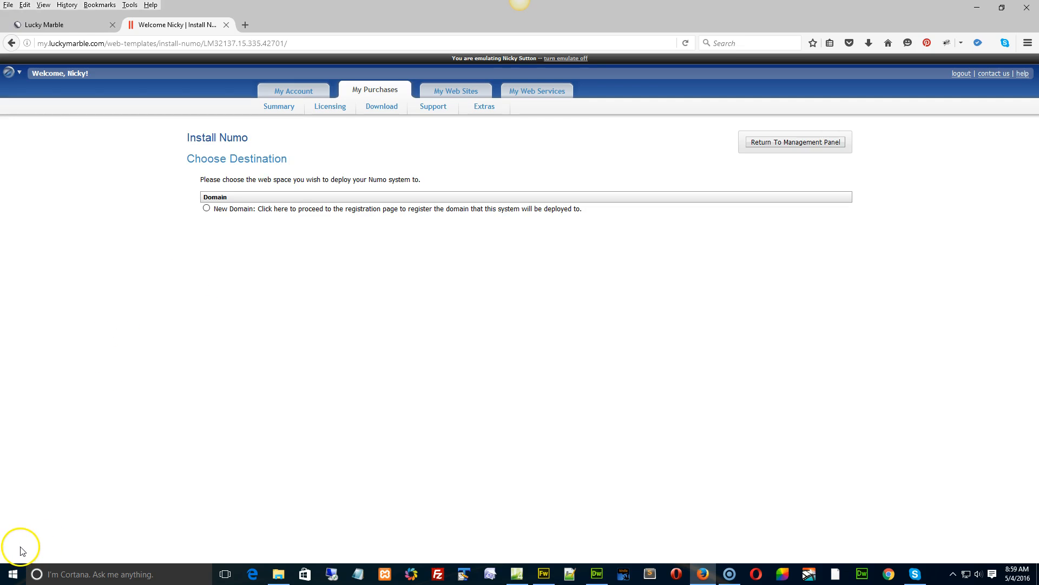
{"action": "mouse_move", "coordinate": [428, 296]}
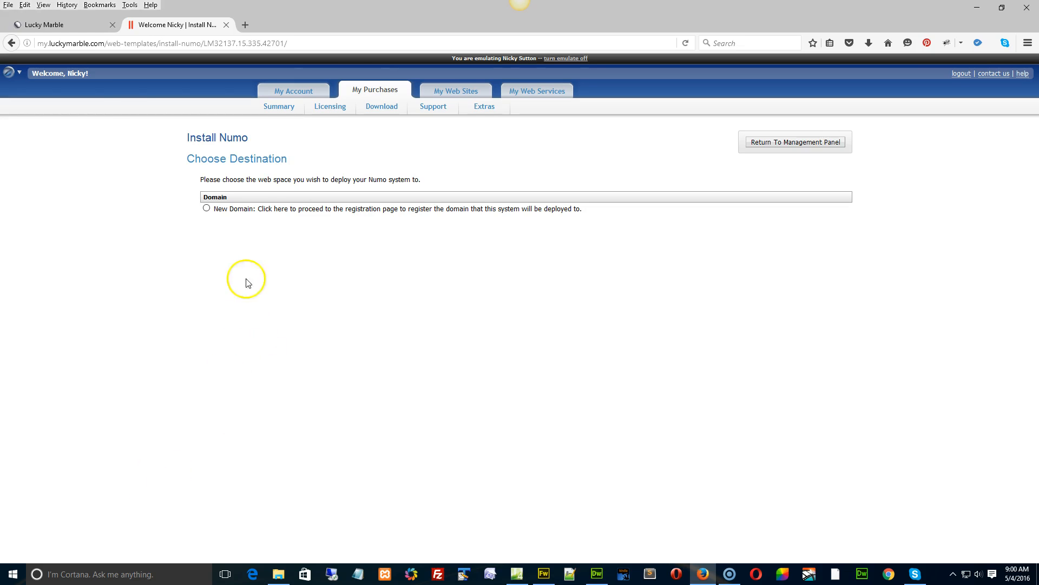
From the account home, reopen the wedding template's license info with the 'Not Yet Registered' domain field.
{"action": "left_click", "coordinate": [290, 91]}
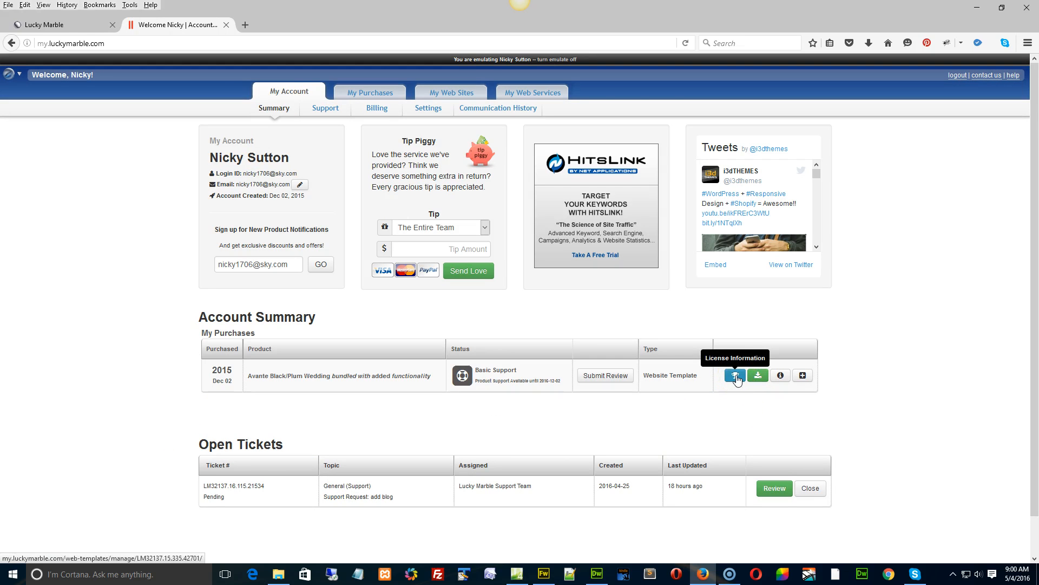
{"action": "left_click", "coordinate": [734, 376]}
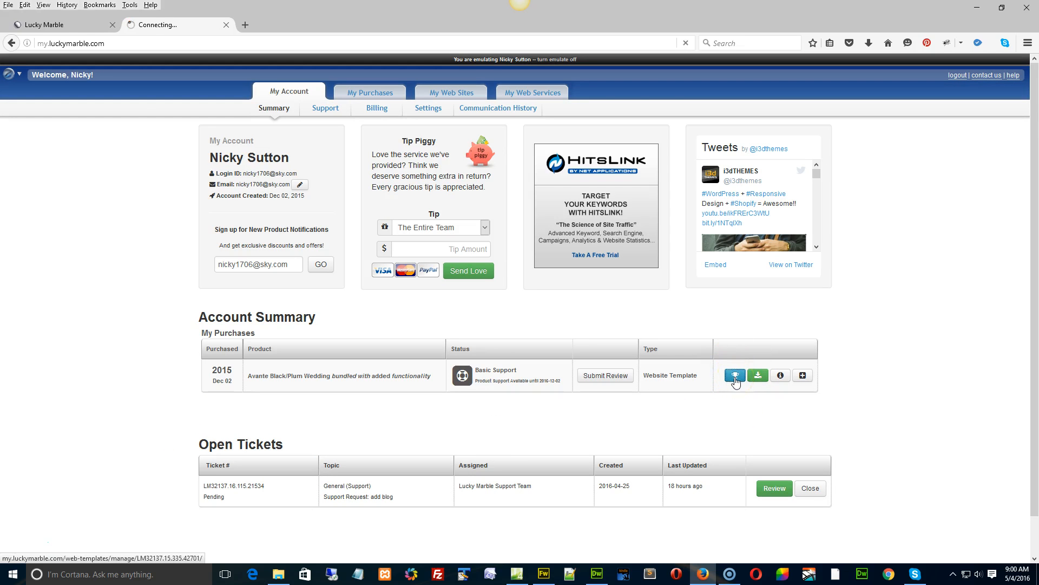
{"action": "left_click", "coordinate": [734, 376]}
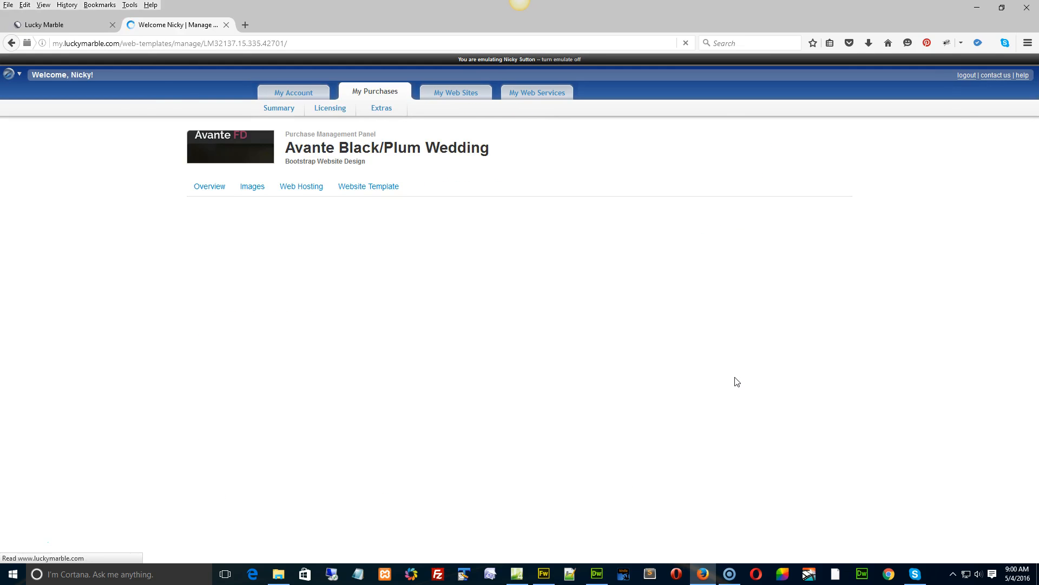
{"action": "left_click", "coordinate": [209, 186]}
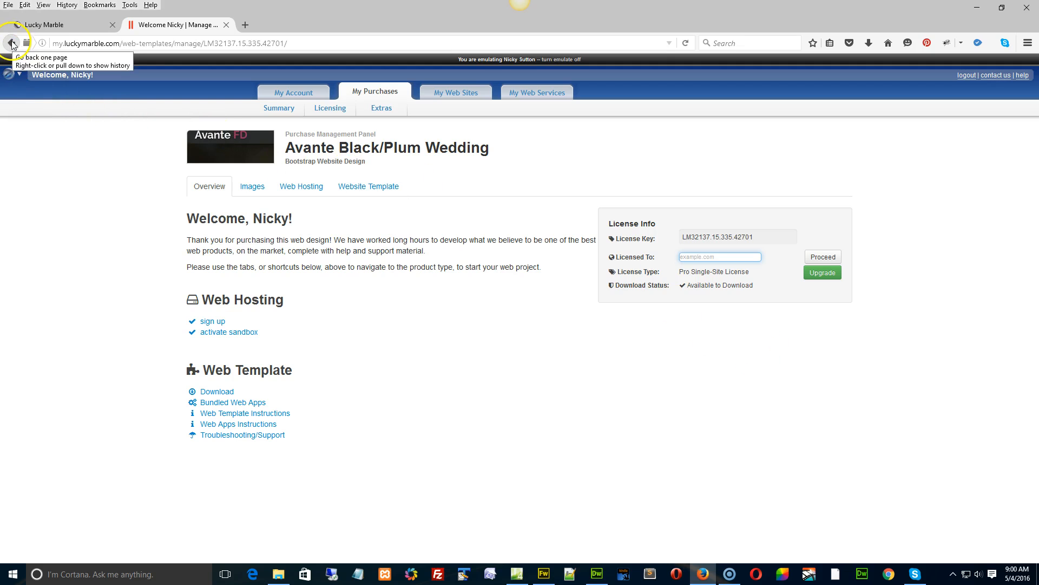
Return to My Account > Summary listing the Avante Black/Plum Wedding purchase and one open ticket.
{"action": "left_click", "coordinate": [12, 42]}
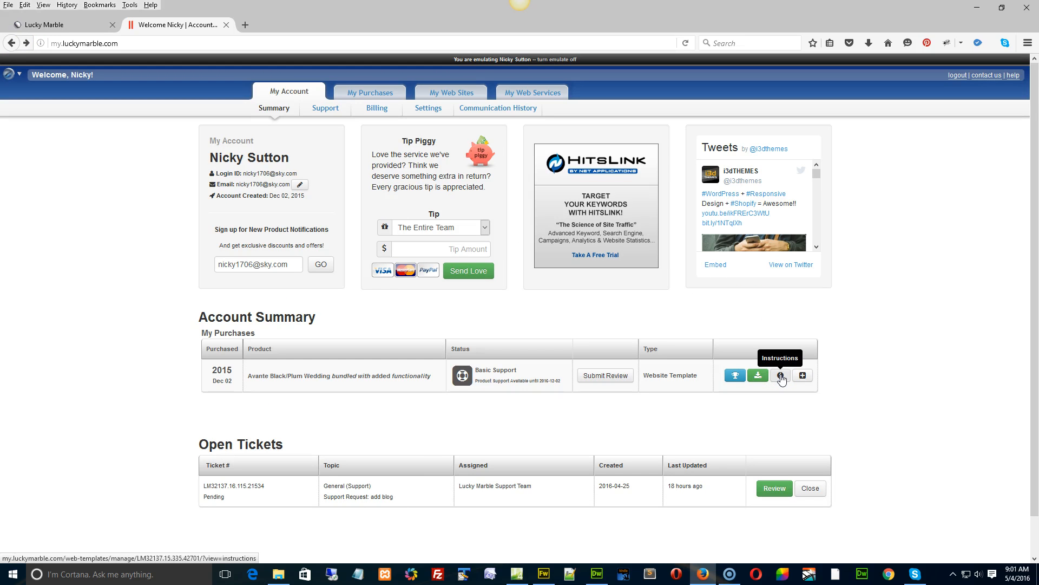
{"action": "mouse_move", "coordinate": [315, 439]}
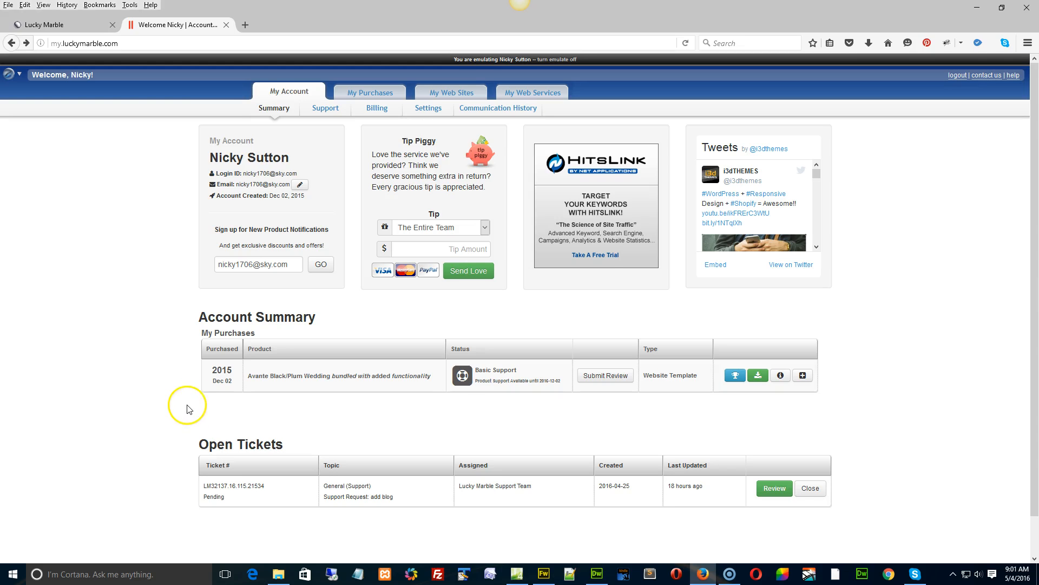
{"action": "mouse_move", "coordinate": [194, 404]}
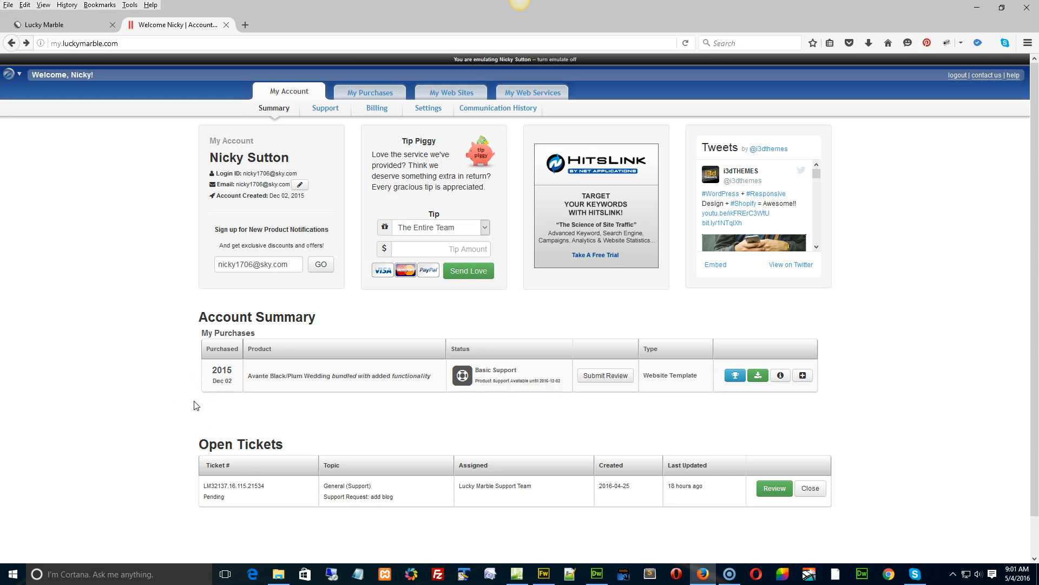